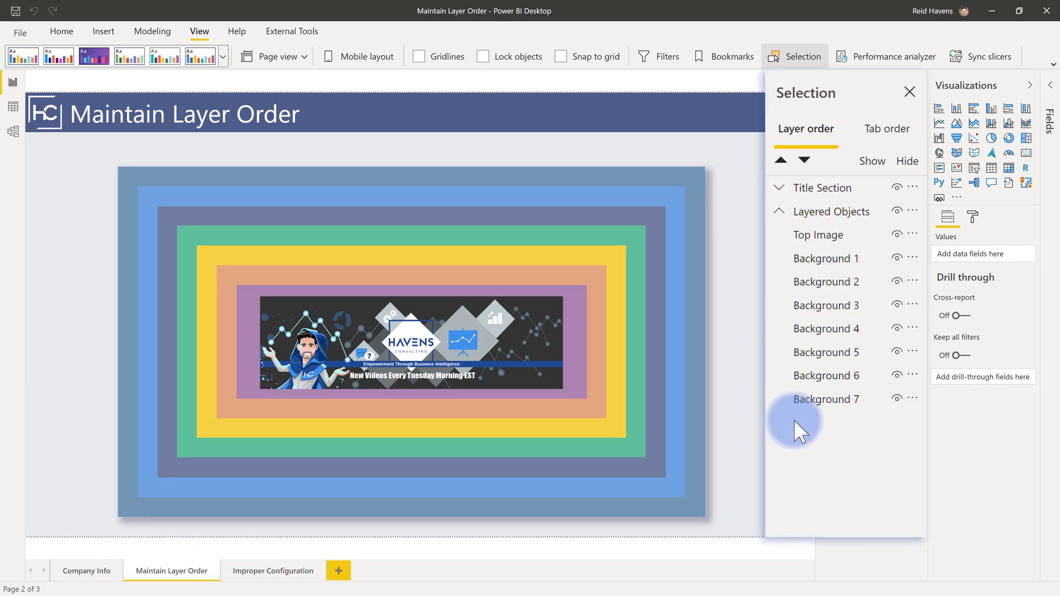
{"action": "mouse_move", "coordinate": [768, 416]}
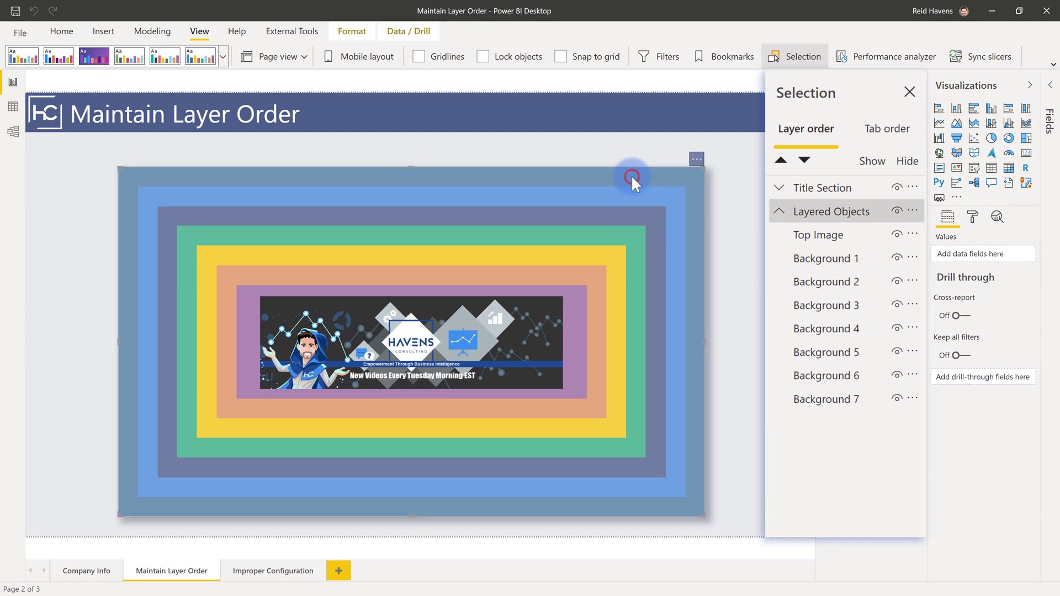
Step: Inspect the layer settings of the outer background, Background 1, Background 2 and Background 7
{"action": "left_click", "coordinate": [825, 398]}
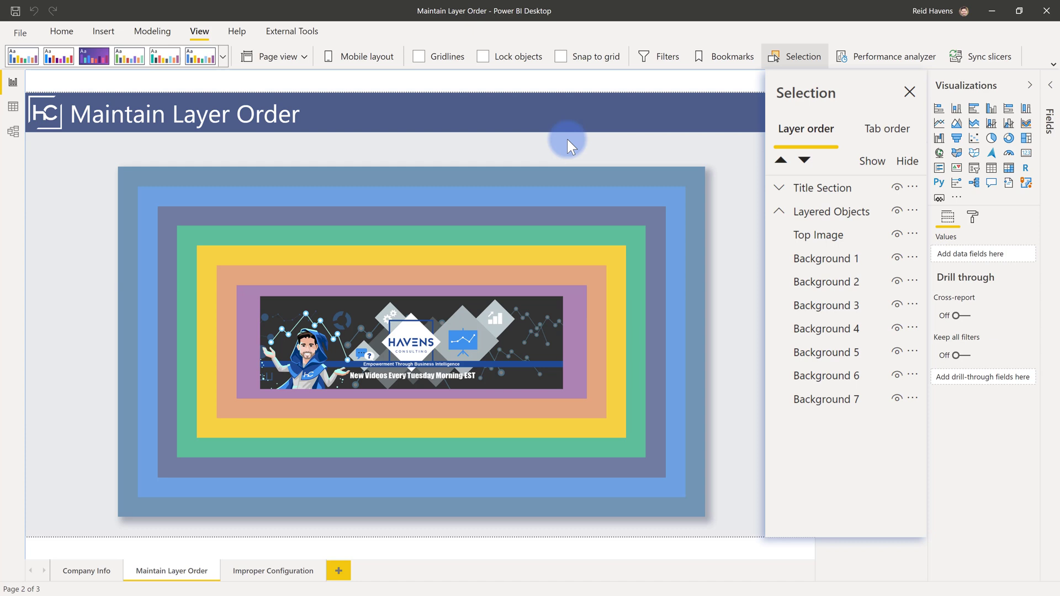
{"action": "mouse_move", "coordinate": [826, 258]}
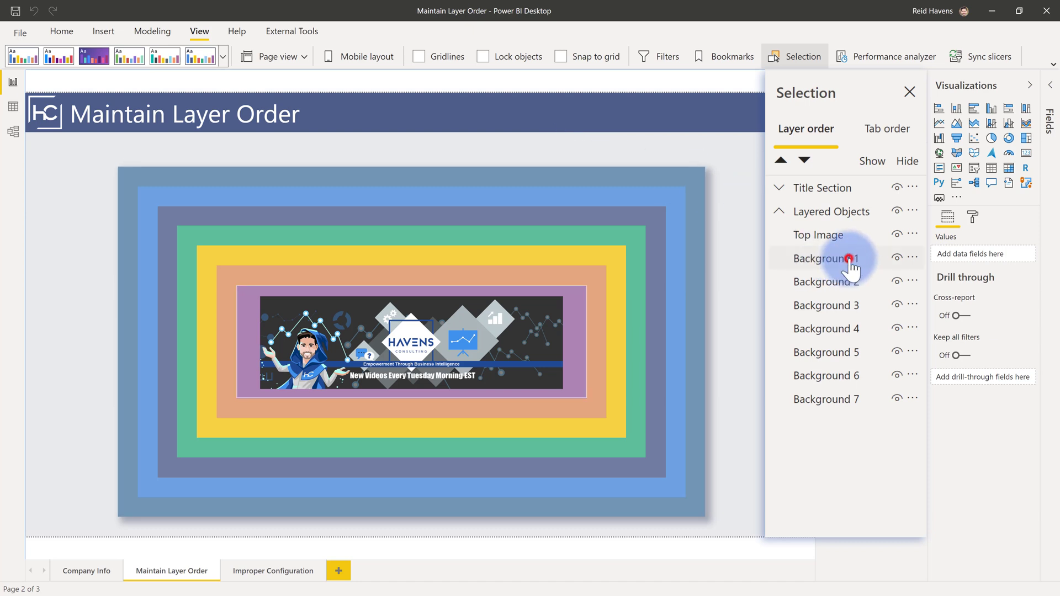
{"action": "left_click", "coordinate": [824, 259]}
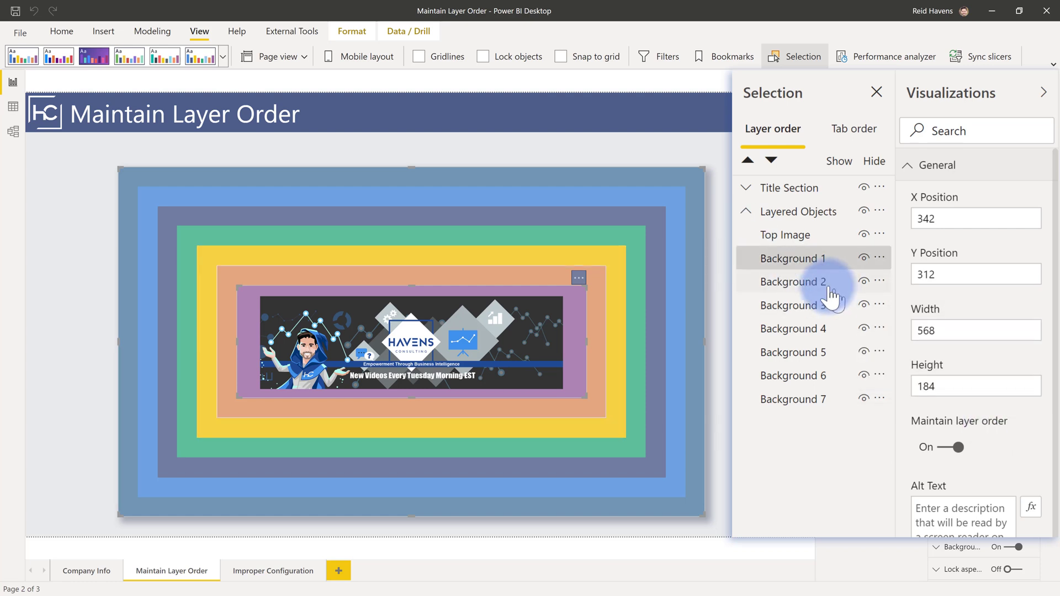
{"action": "left_click", "coordinate": [789, 305]}
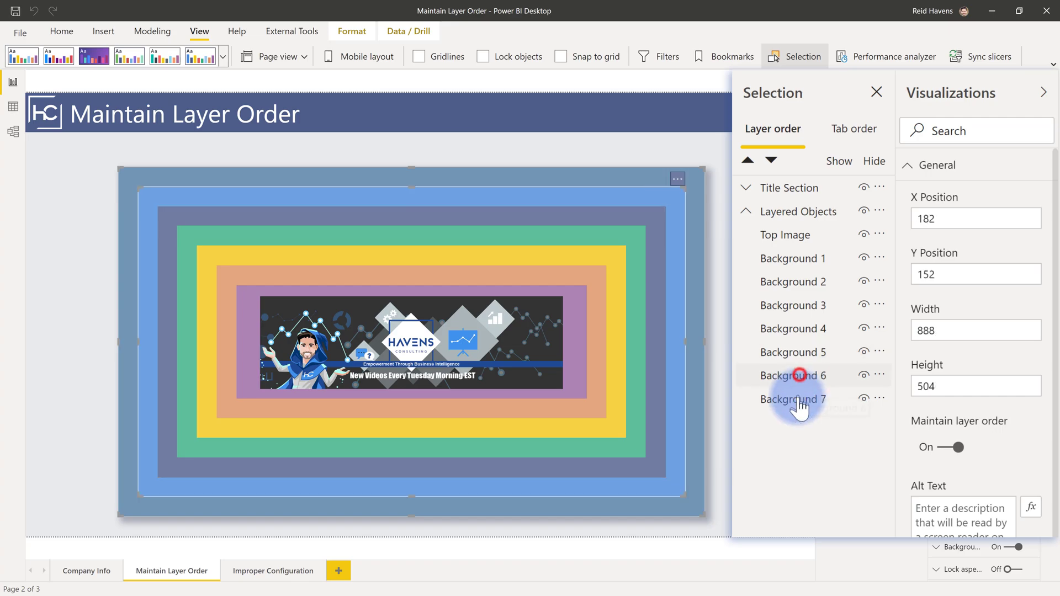
{"action": "left_click", "coordinate": [792, 259]}
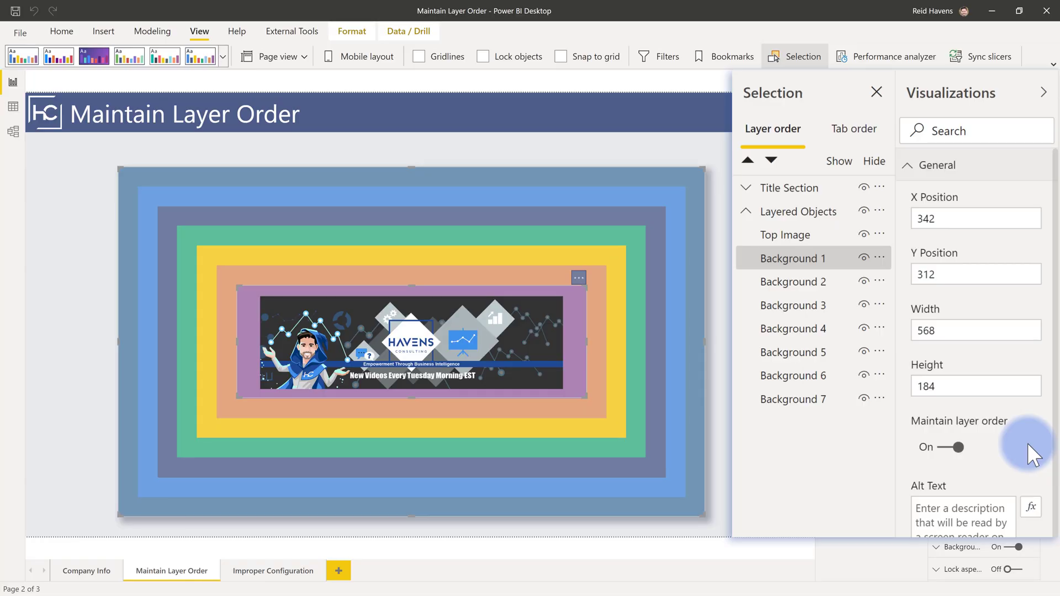
{"action": "mouse_move", "coordinate": [1010, 450]}
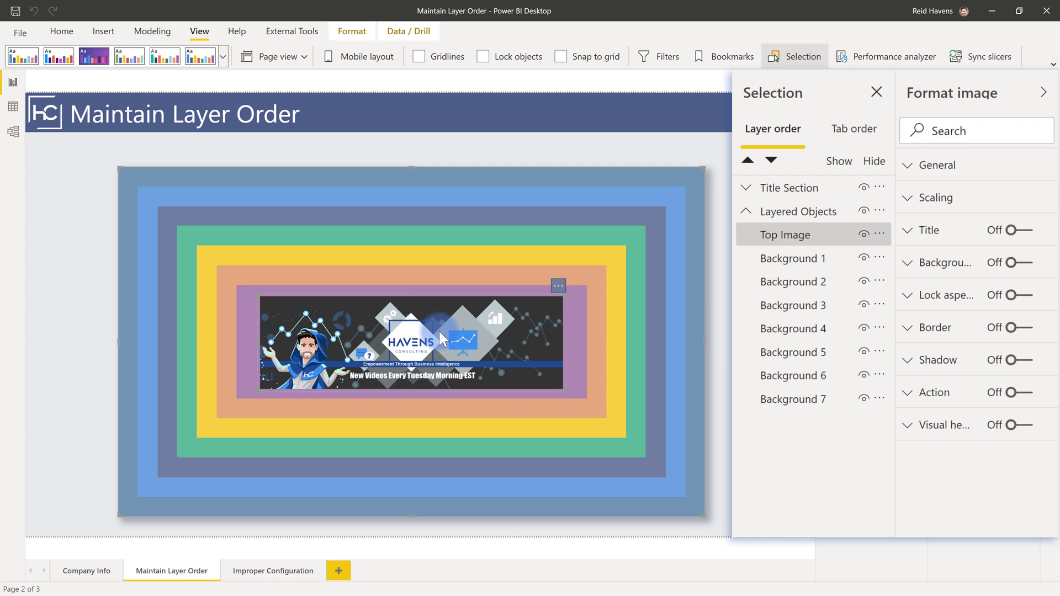
{"action": "mouse_move", "coordinate": [614, 291]}
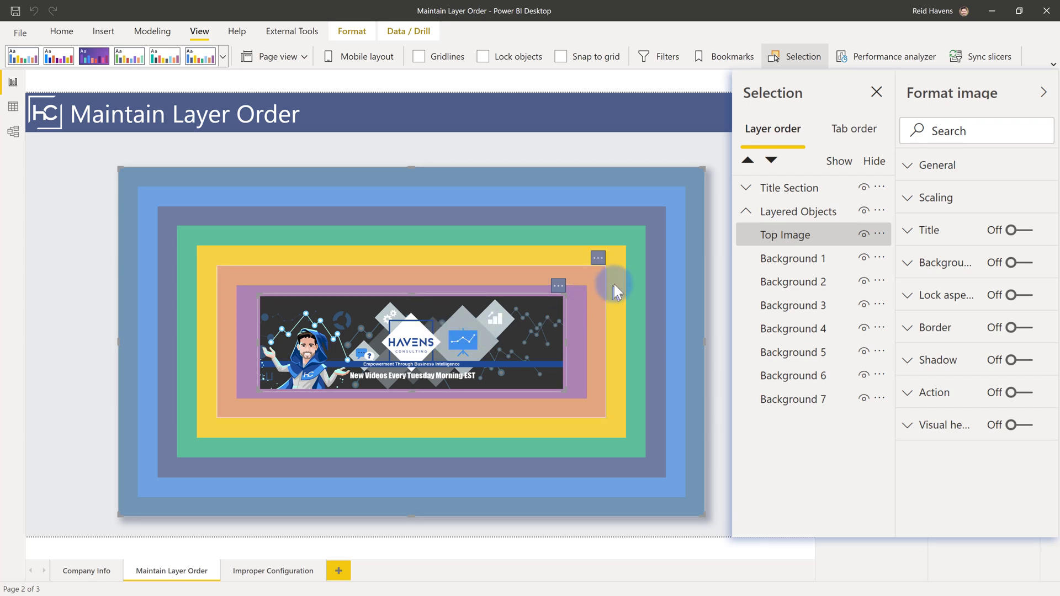
{"action": "mouse_move", "coordinate": [481, 340]}
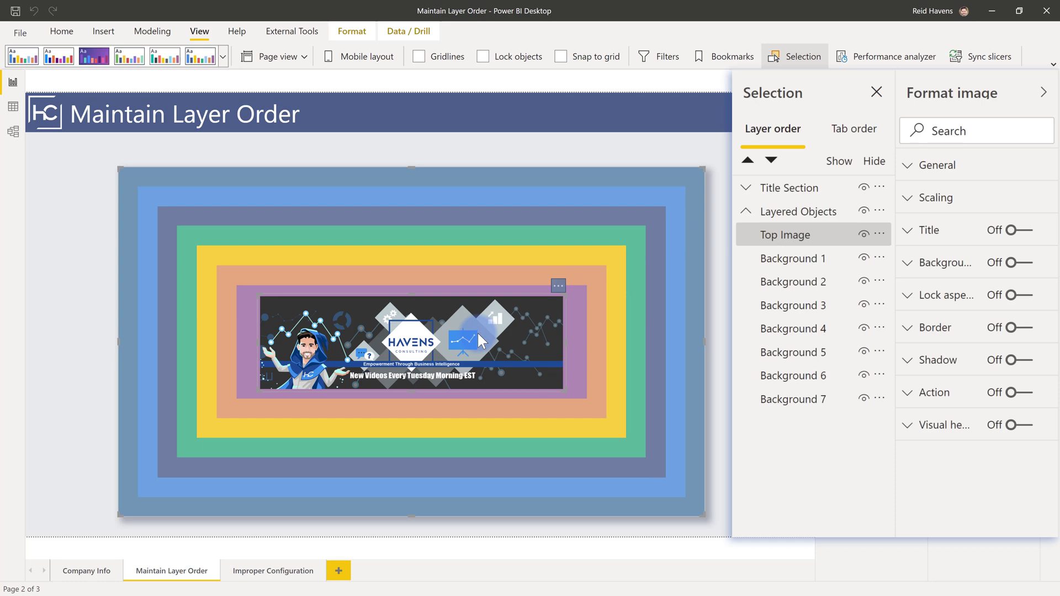
{"action": "mouse_move", "coordinate": [485, 332]}
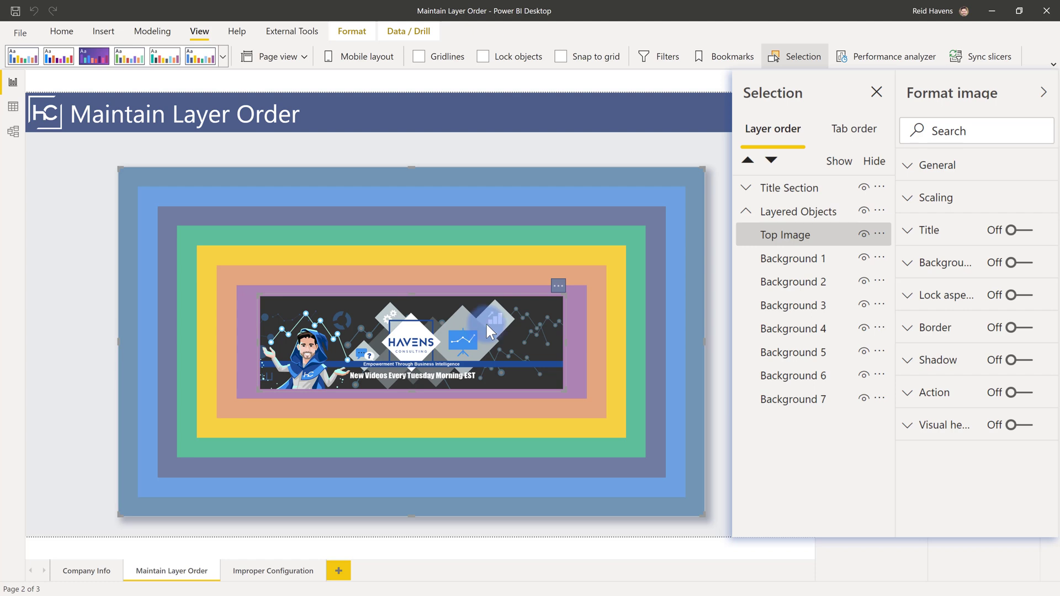
{"action": "mouse_move", "coordinate": [497, 331]}
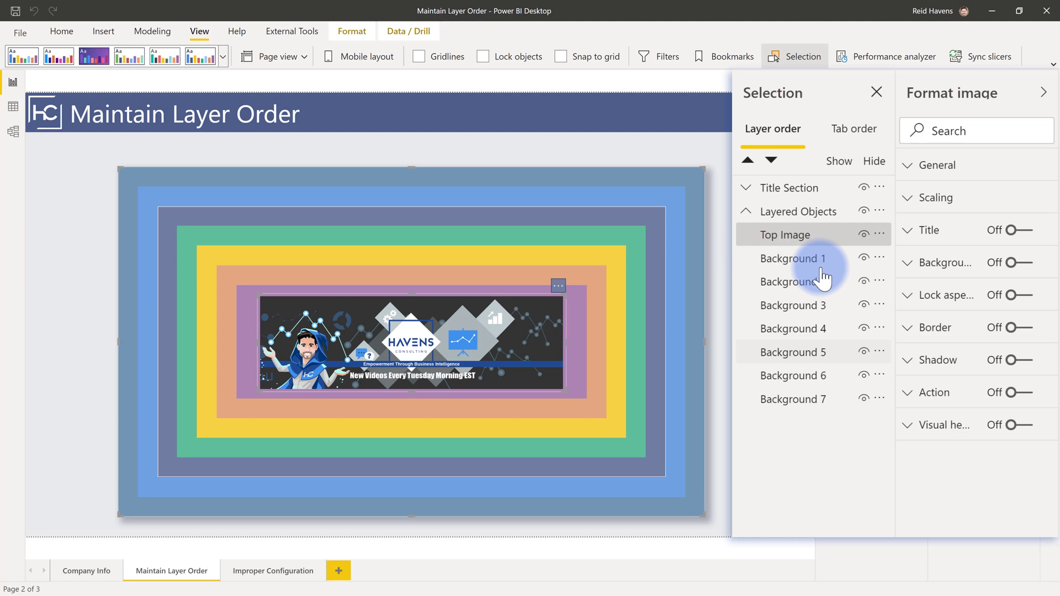
Step: Multi-select Background 1–7, confirm Maintain layer order is On, then go to Improper Configuration
{"action": "left_click", "coordinate": [793, 259]}
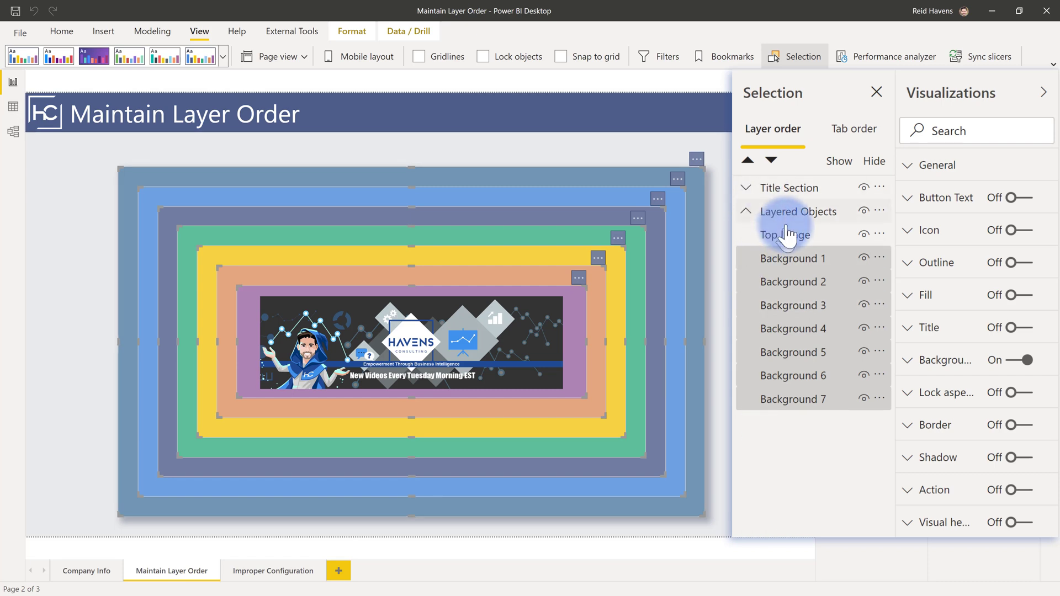
{"action": "left_click", "coordinate": [783, 235]}
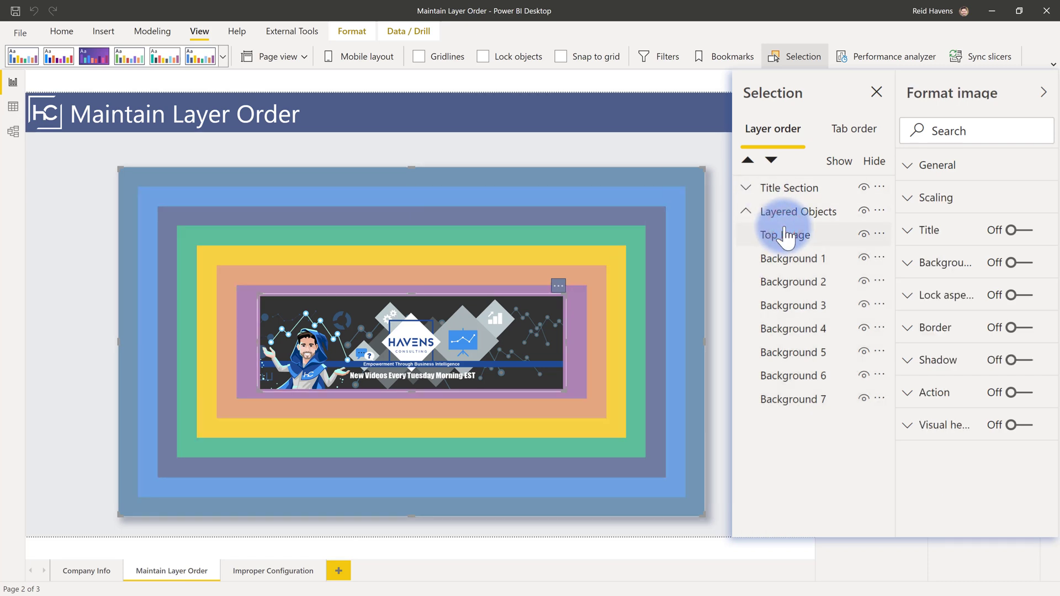
{"action": "left_click", "coordinate": [792, 258]}
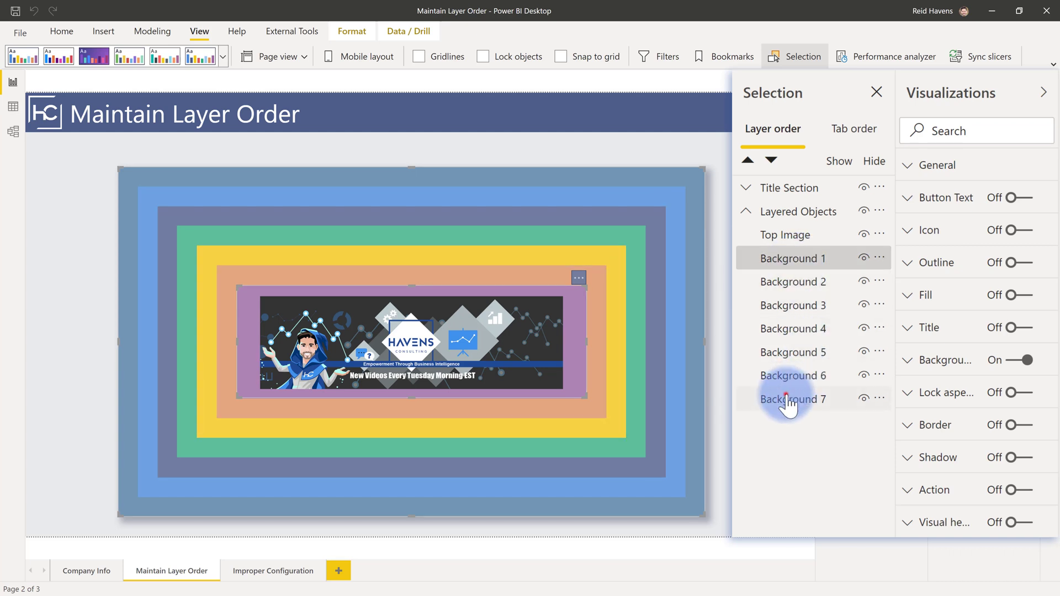
{"action": "left_click", "coordinate": [937, 165]}
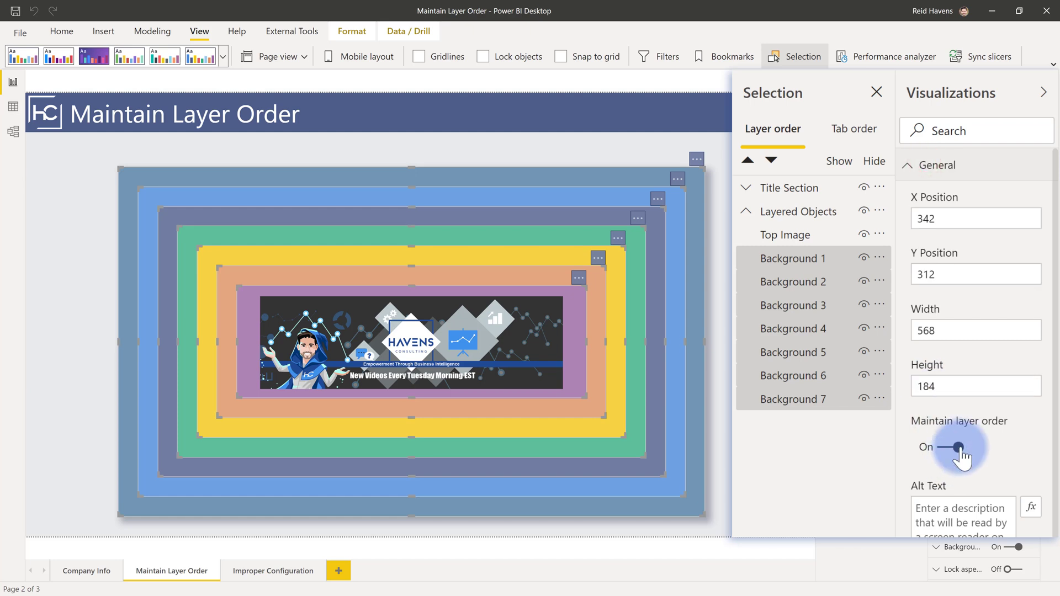
{"action": "left_click", "coordinate": [946, 447]}
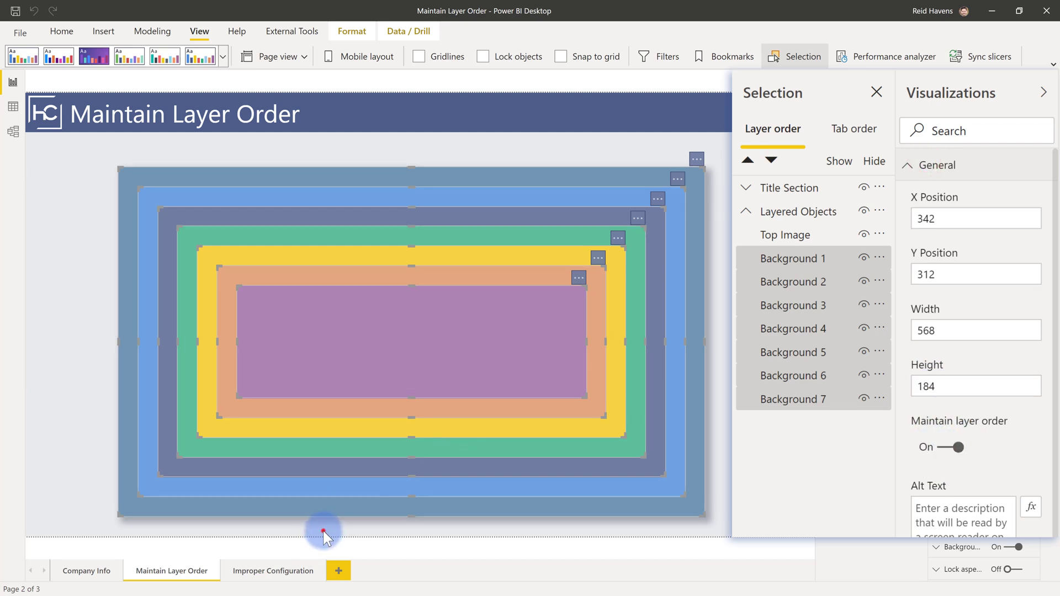
{"action": "left_click", "coordinate": [273, 570]}
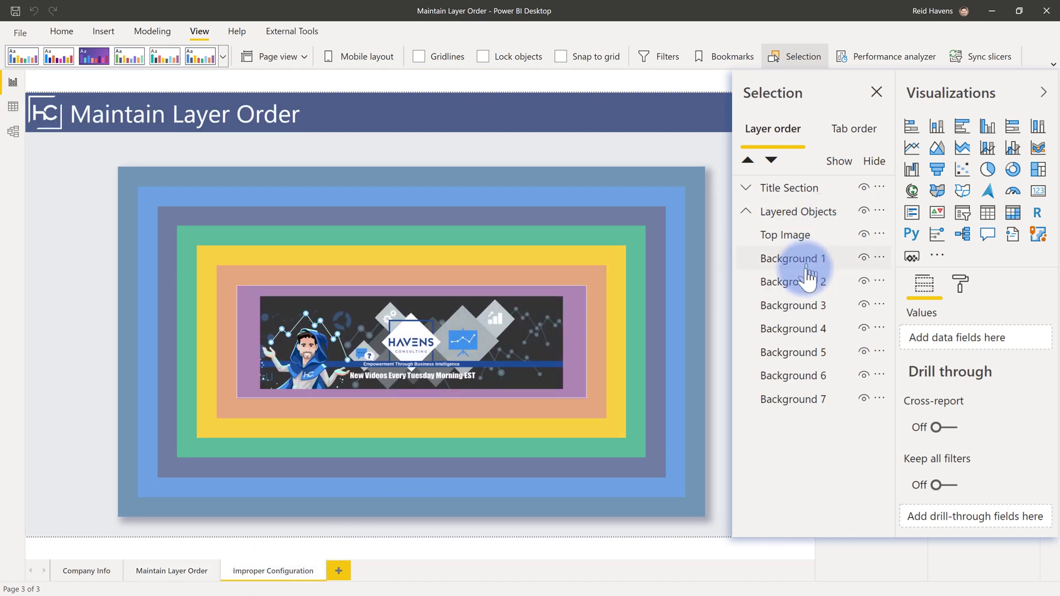
{"action": "left_click", "coordinate": [792, 398]}
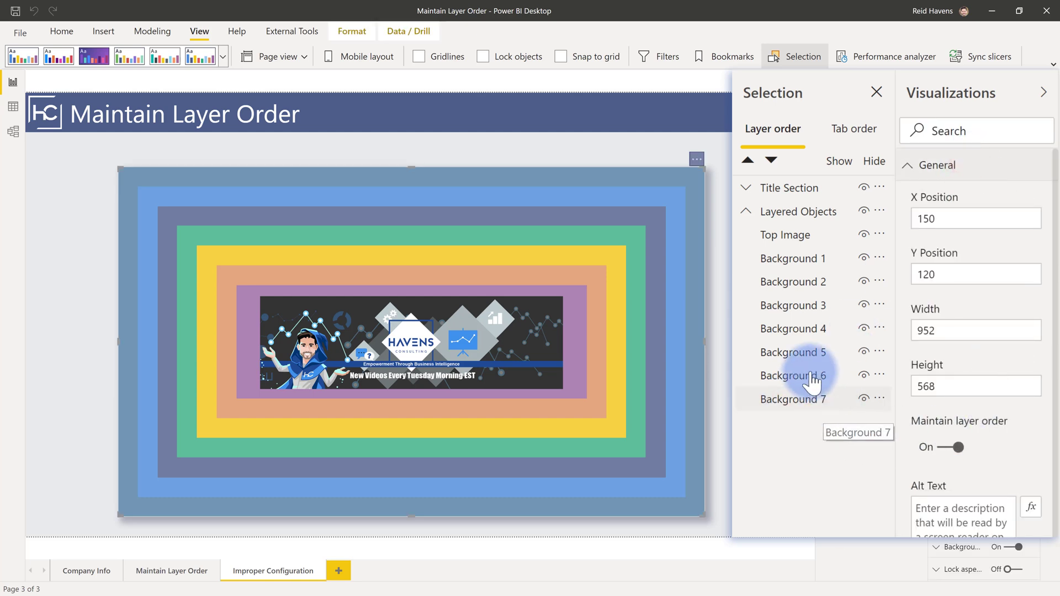
{"action": "left_click", "coordinate": [792, 328]}
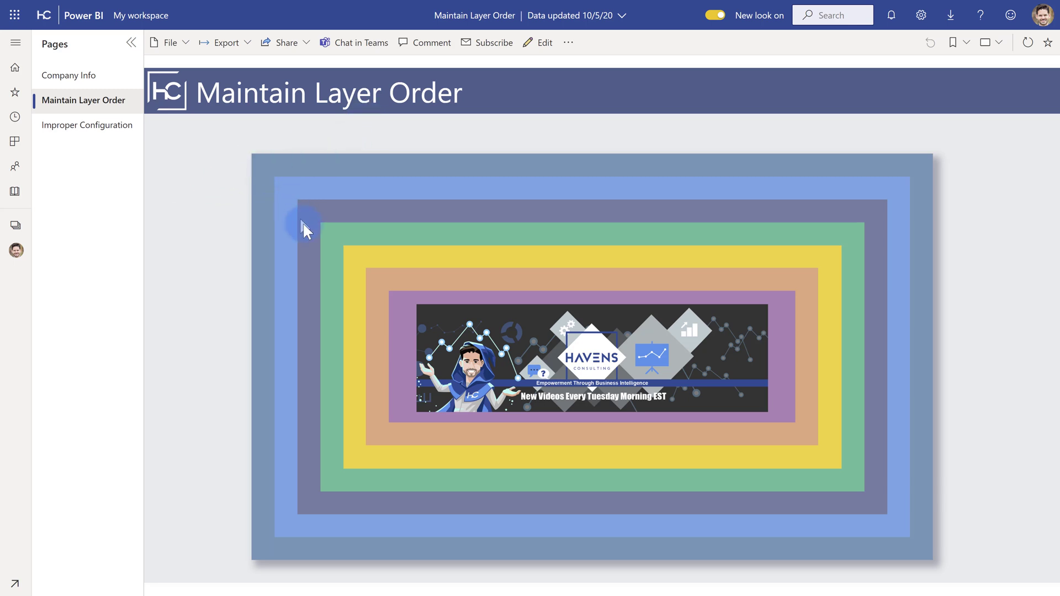
{"action": "mouse_move", "coordinate": [318, 184]}
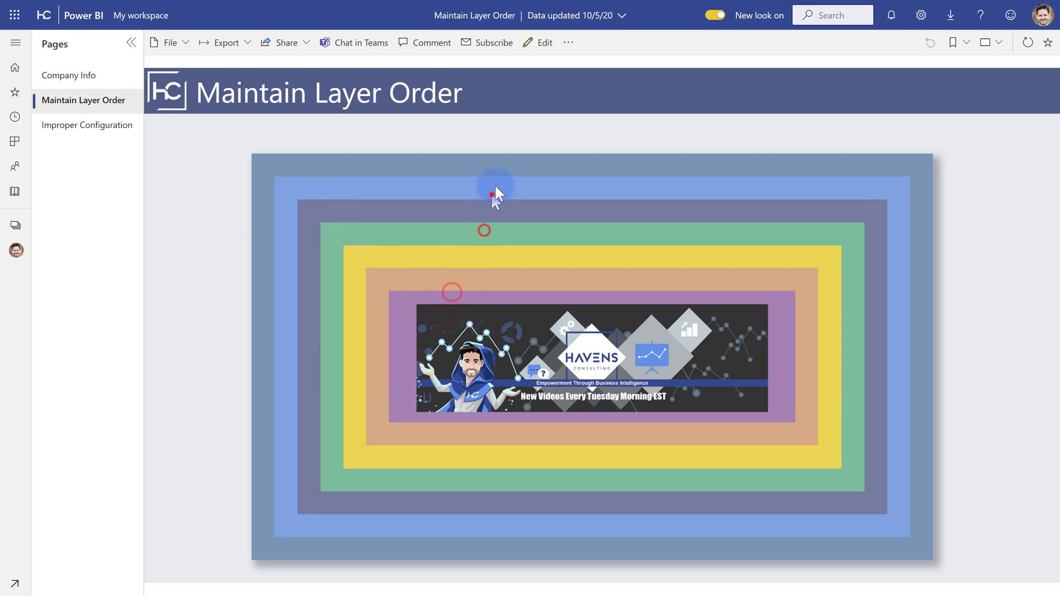
{"action": "mouse_move", "coordinate": [469, 325]}
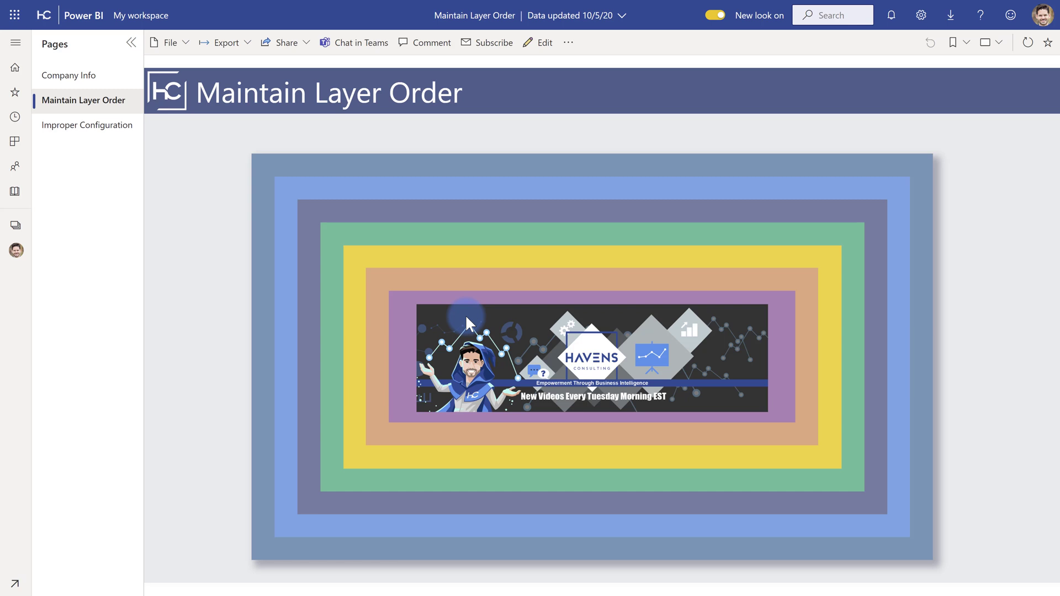
Step: Choose Improper Configuration from the Pages list in the service report
{"action": "left_click", "coordinate": [87, 126]}
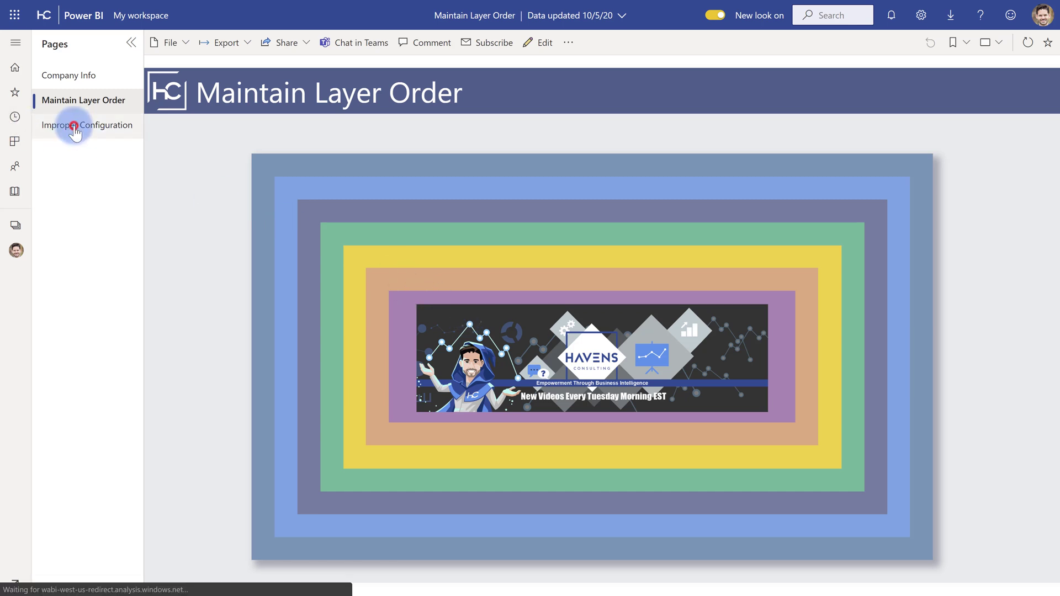
Step: Reselect Improper Configuration in Pages so the page finishes loading
{"action": "left_click", "coordinate": [88, 126]}
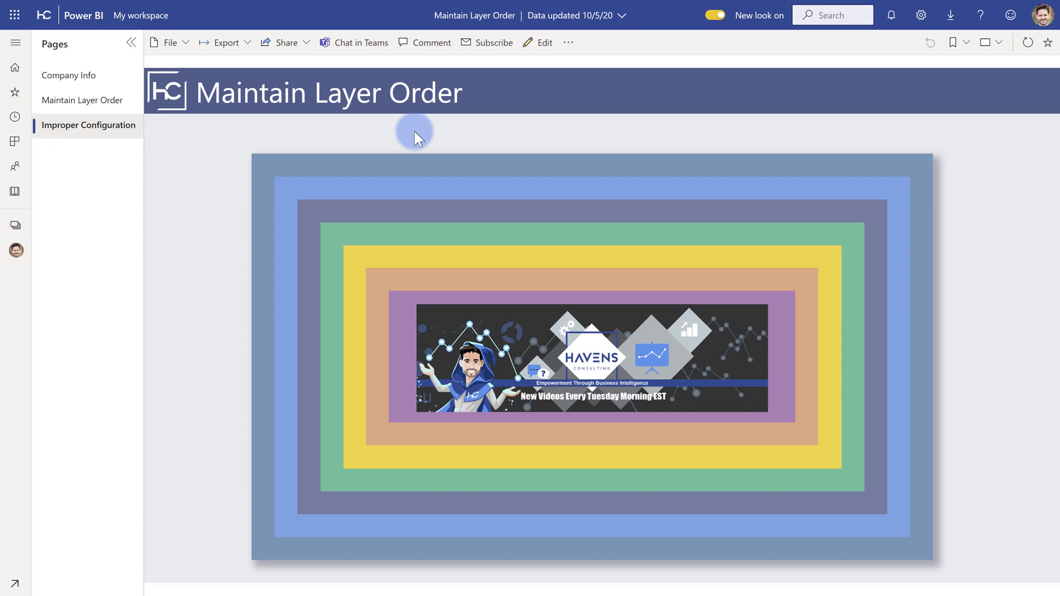
{"action": "mouse_move", "coordinate": [400, 169]}
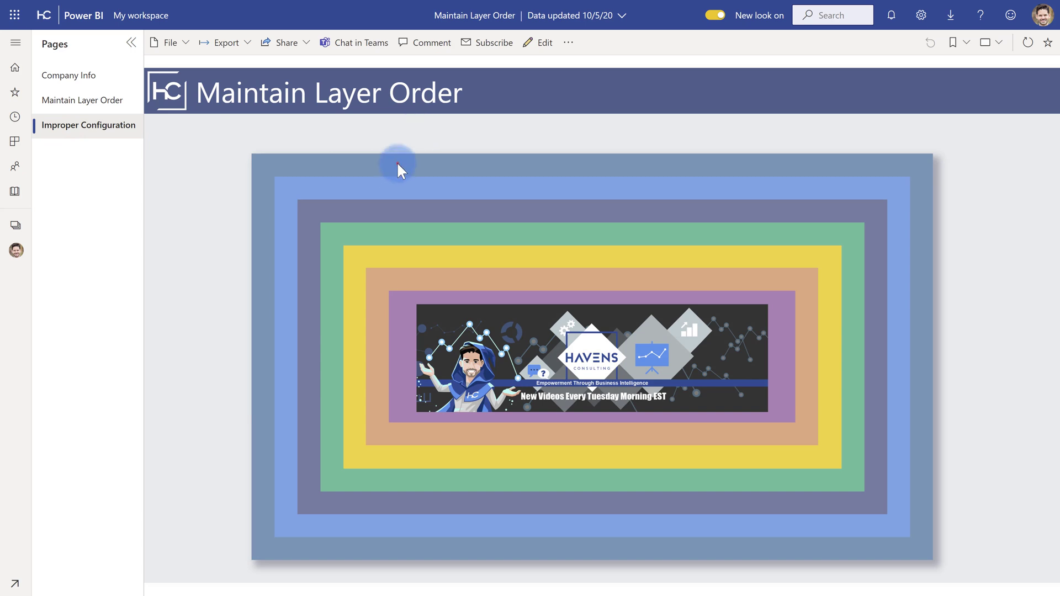